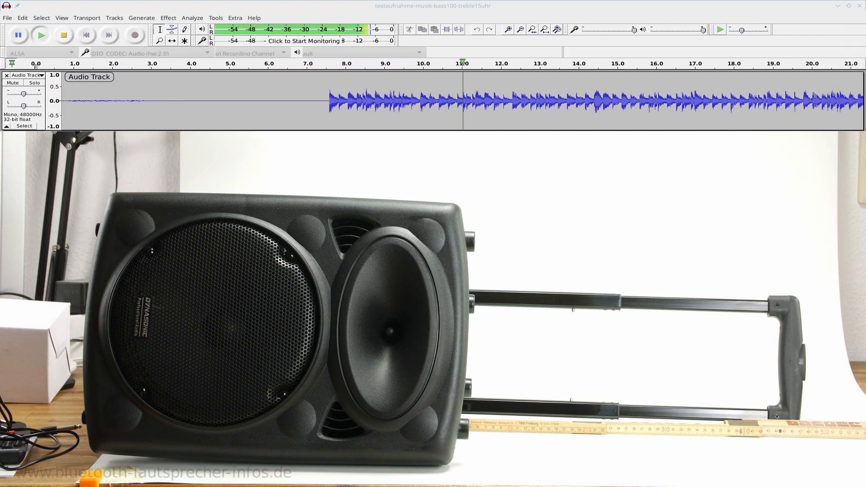
pyautogui.hscroll(3)
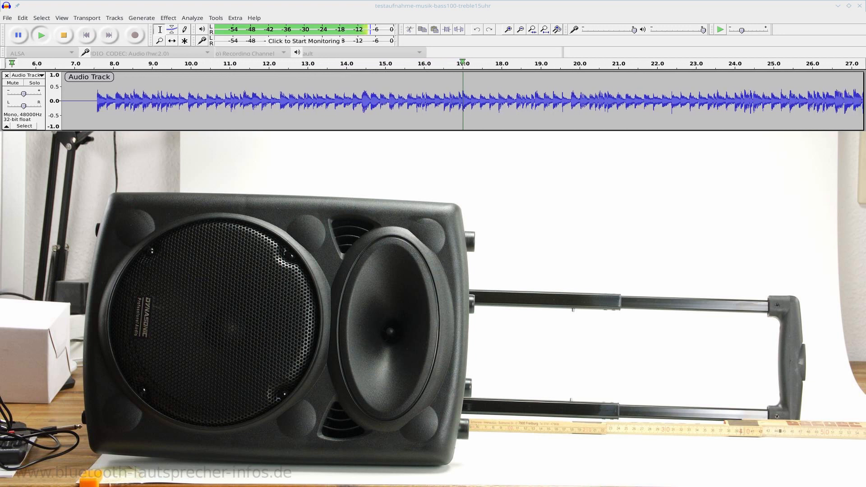
pyautogui.hscroll(3)
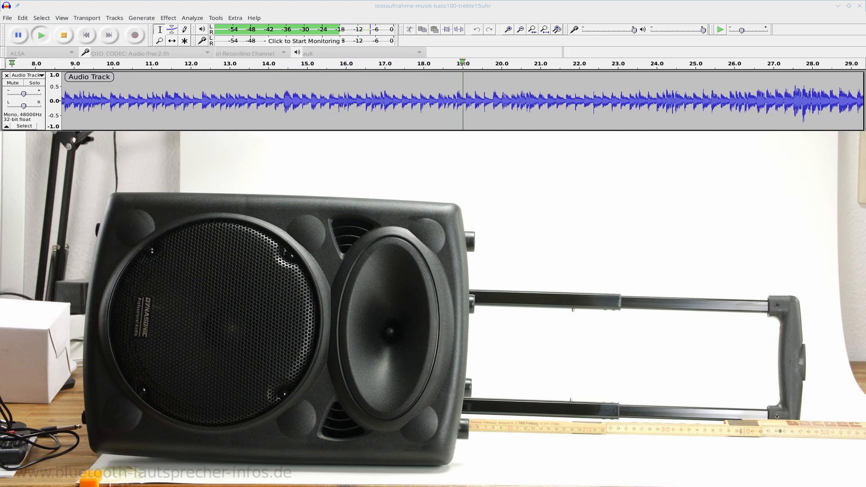
pyautogui.hscroll(3)
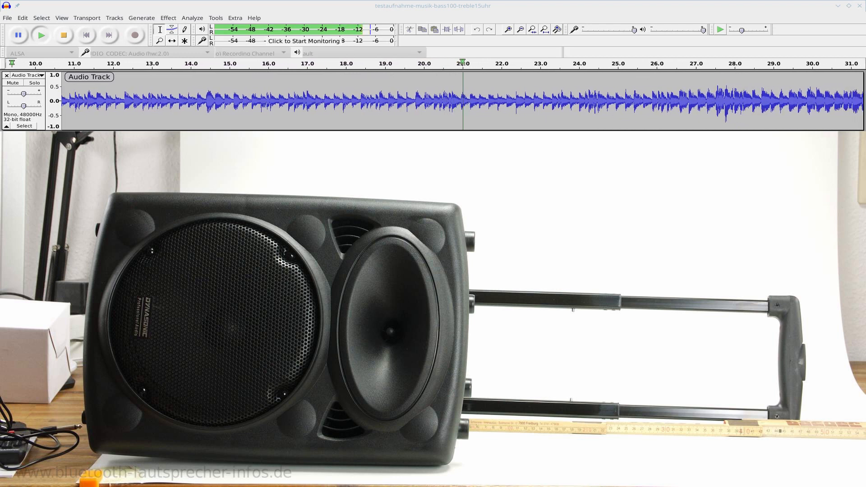
pyautogui.hscroll(3)
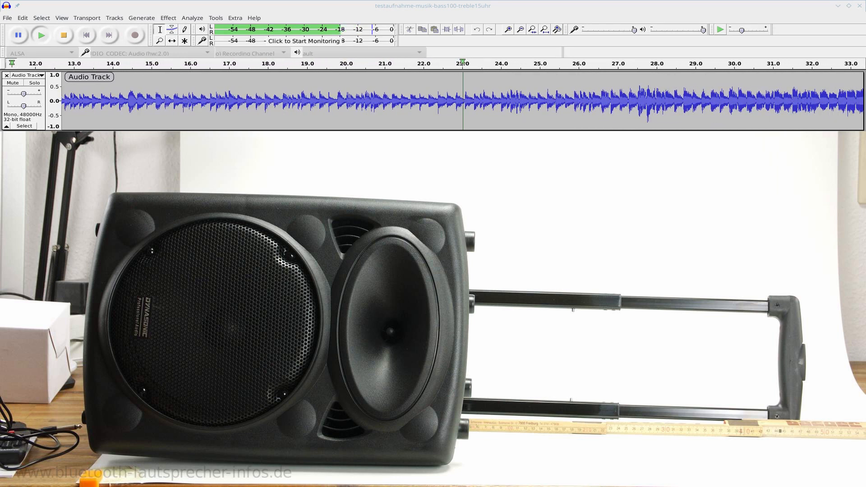
pyautogui.hscroll(3)
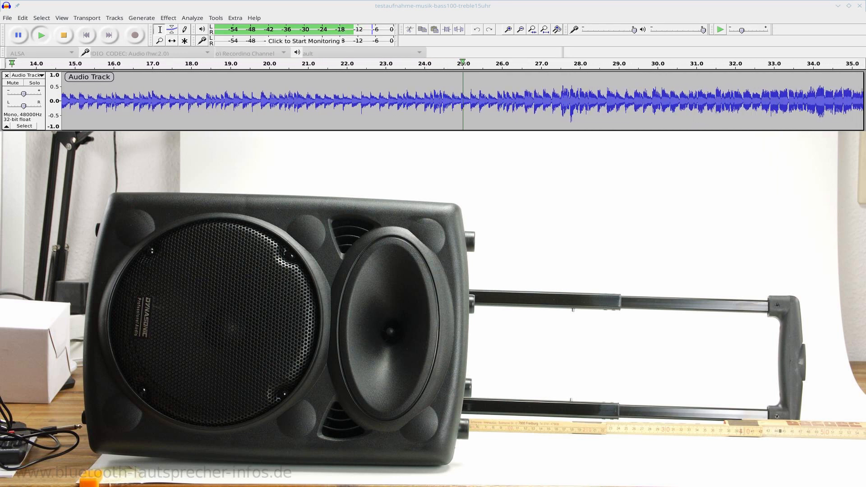
pyautogui.hscroll(3)
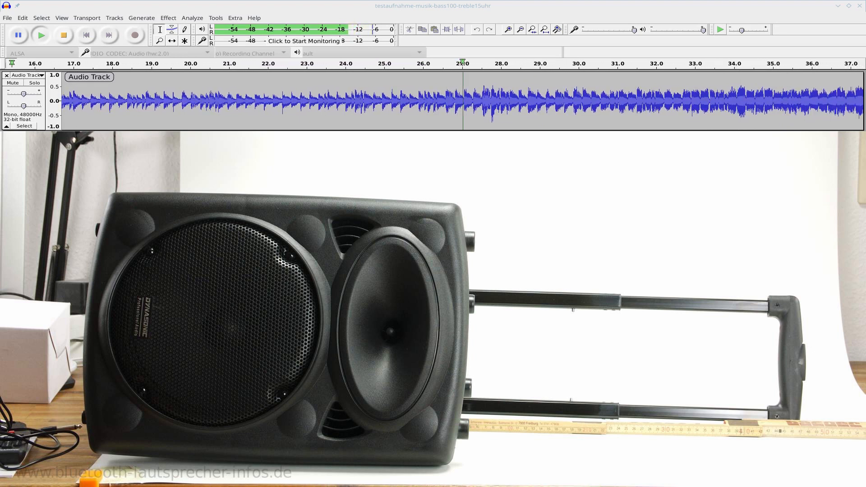
pyautogui.hscroll(3)
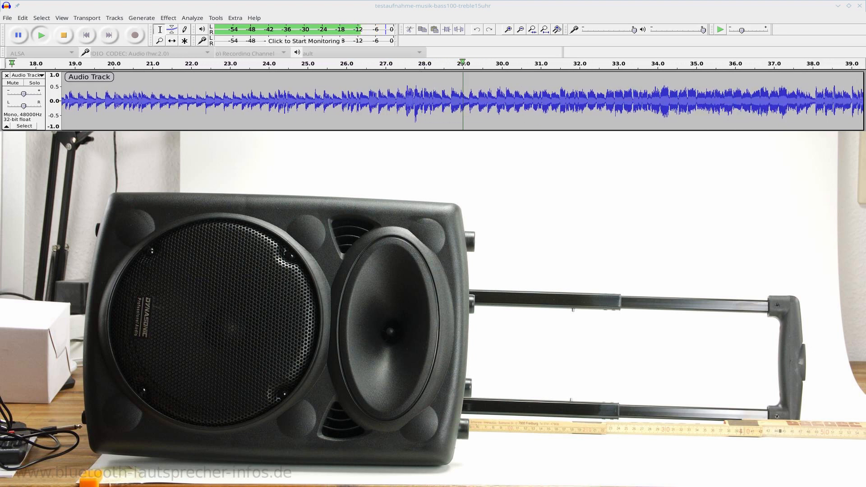
pyautogui.hscroll(3)
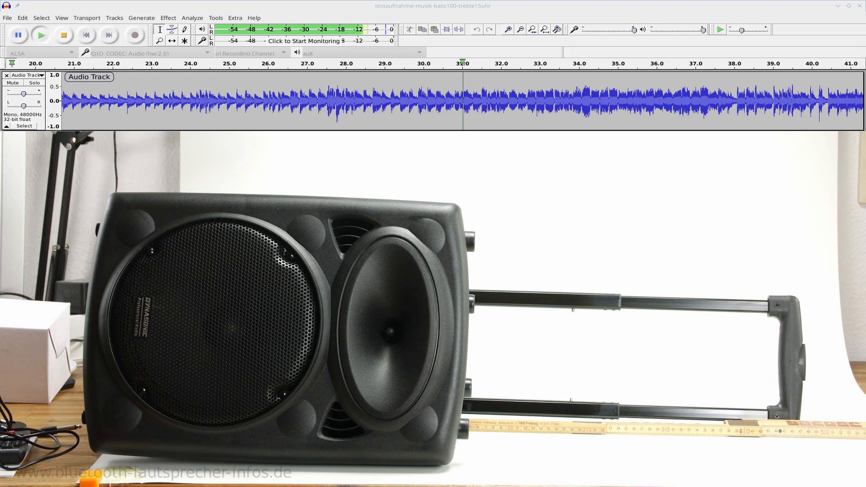
pyautogui.hscroll(3)
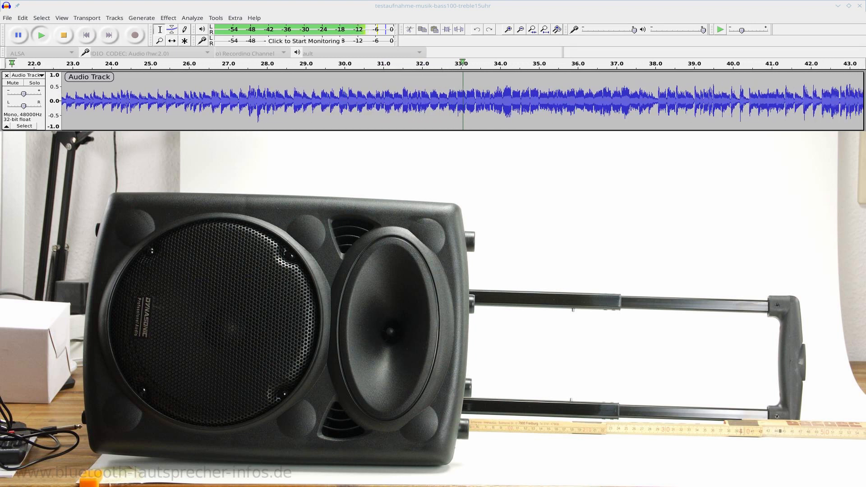
pyautogui.hscroll(3)
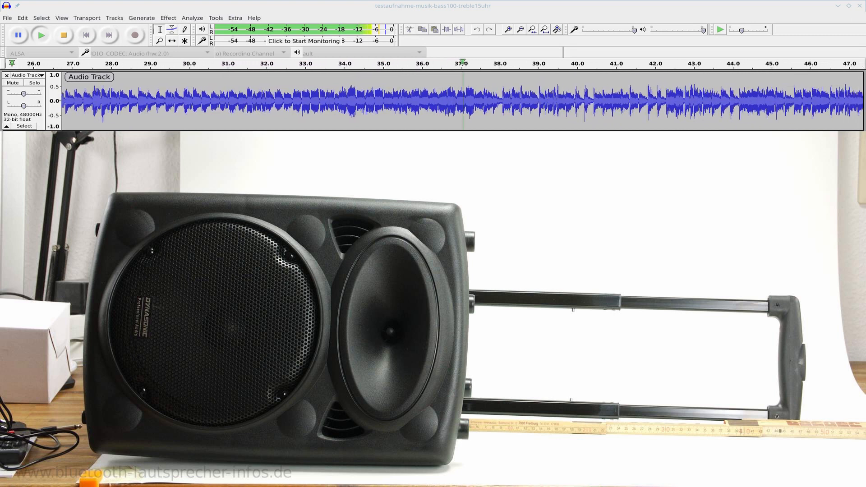
pyautogui.hscroll(3)
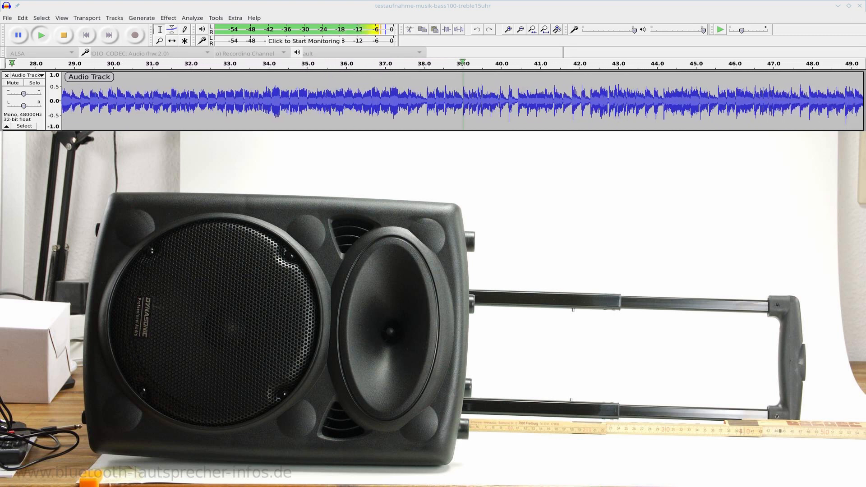
pyautogui.hscroll(3)
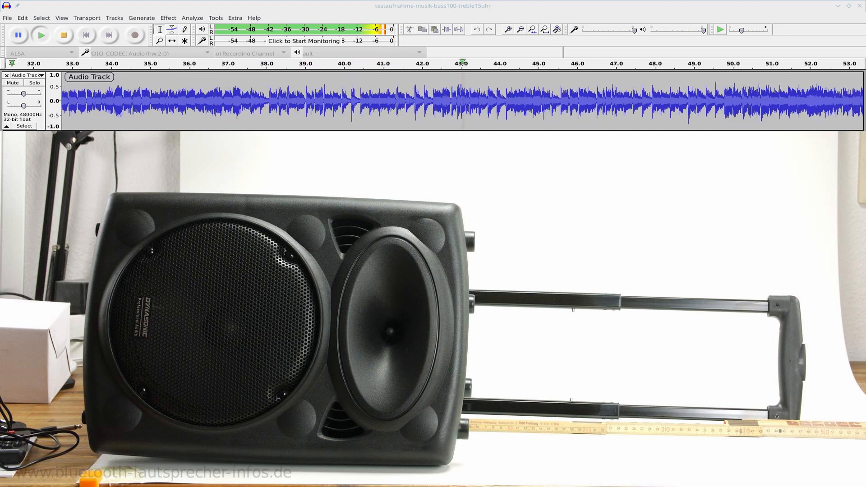
pyautogui.hscroll(3)
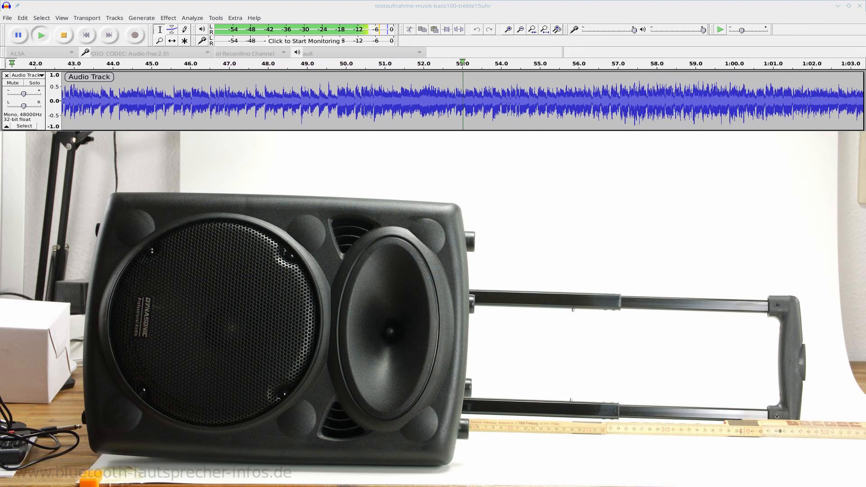
pyautogui.hscroll(3)
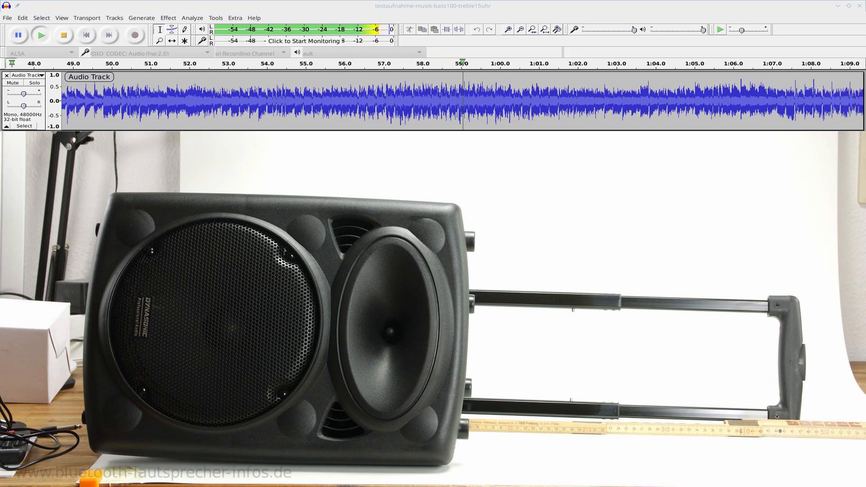
pyautogui.hscroll(3)
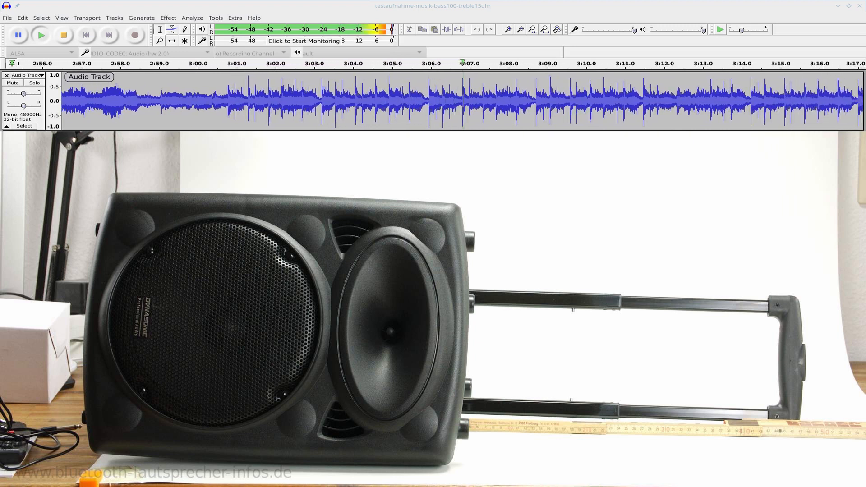
pyautogui.hscroll(3)
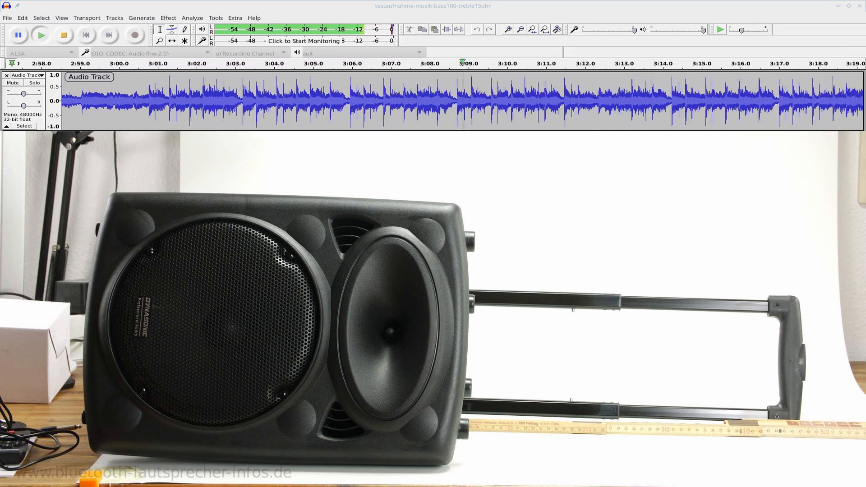